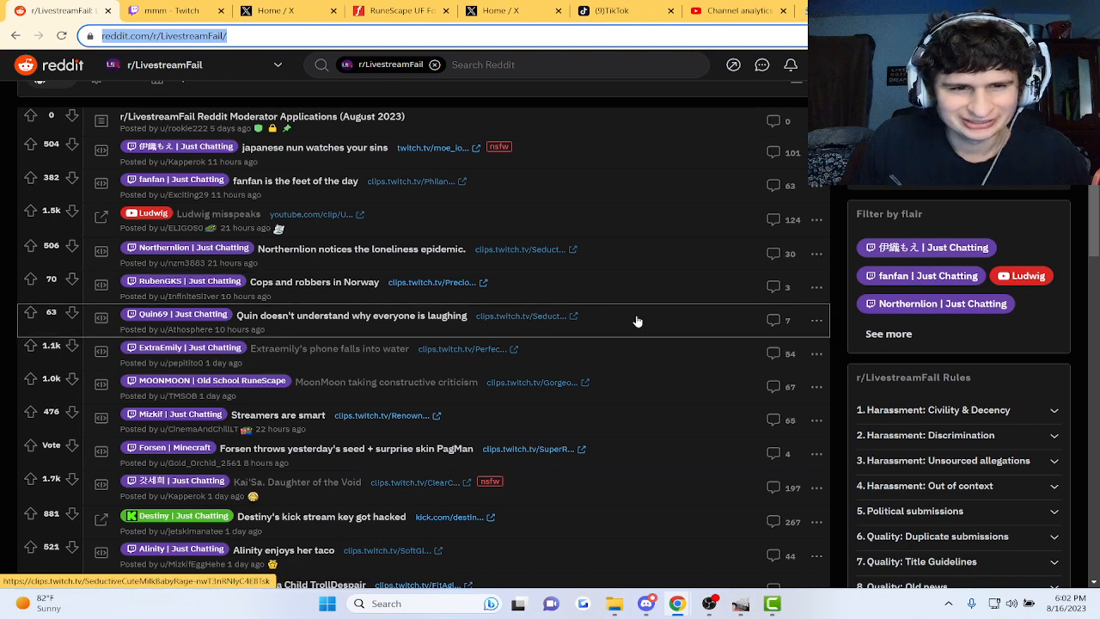
Open the 'Alinity enjoys her taco' post from the r/LivestreamFail feed
scroll(down, 3)
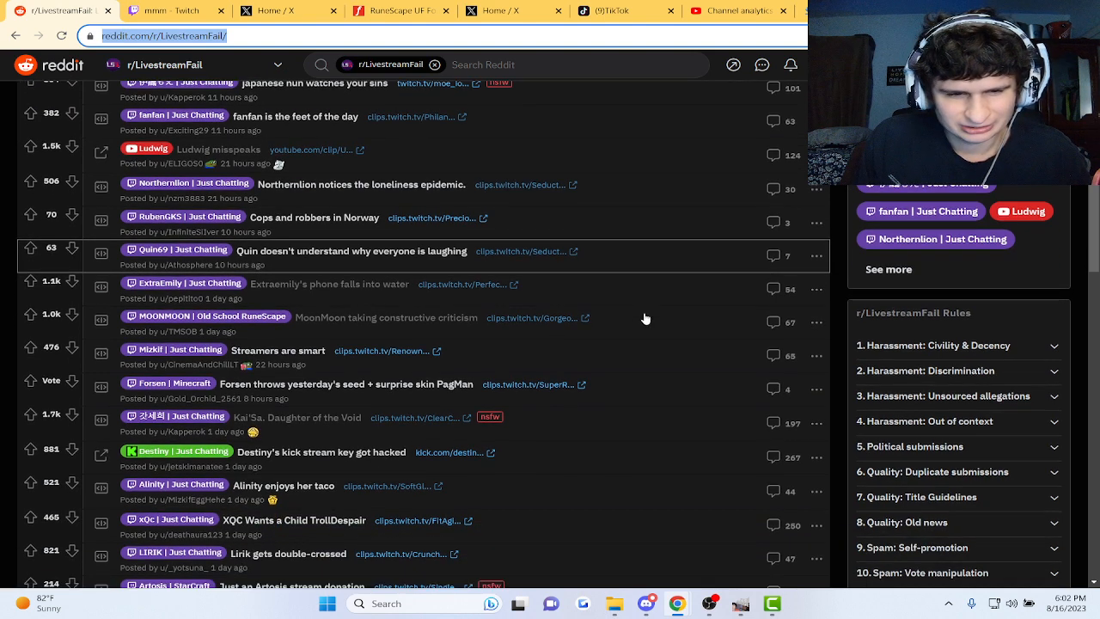
click(284, 484)
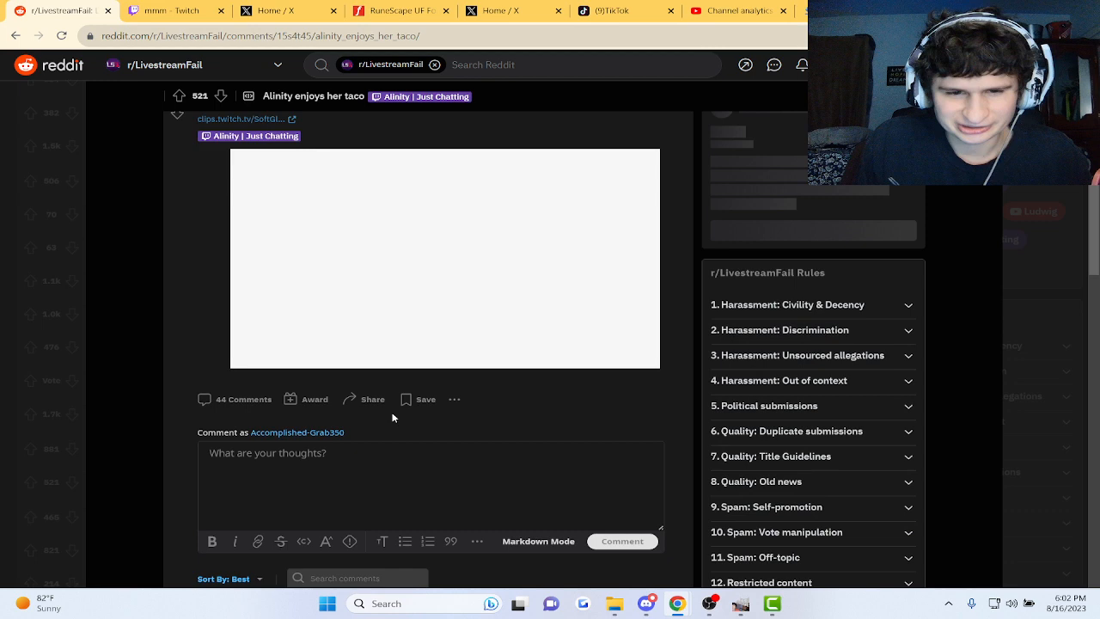
Scroll through the post's comment thread down to replies like 'good clip :)'
scroll(down, 3)
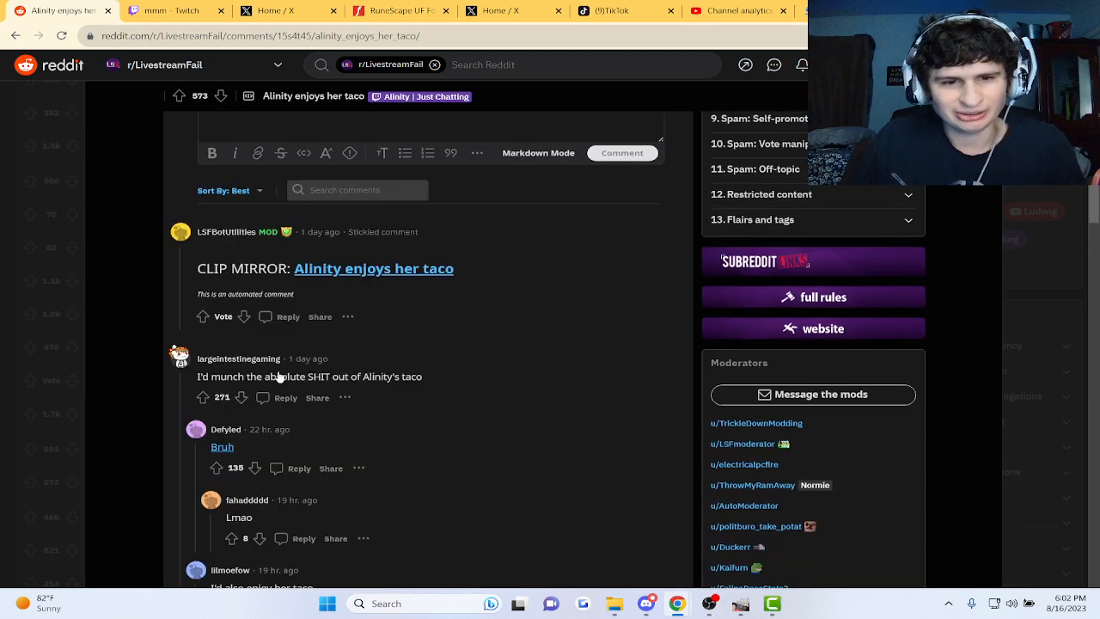
scroll(down, 3)
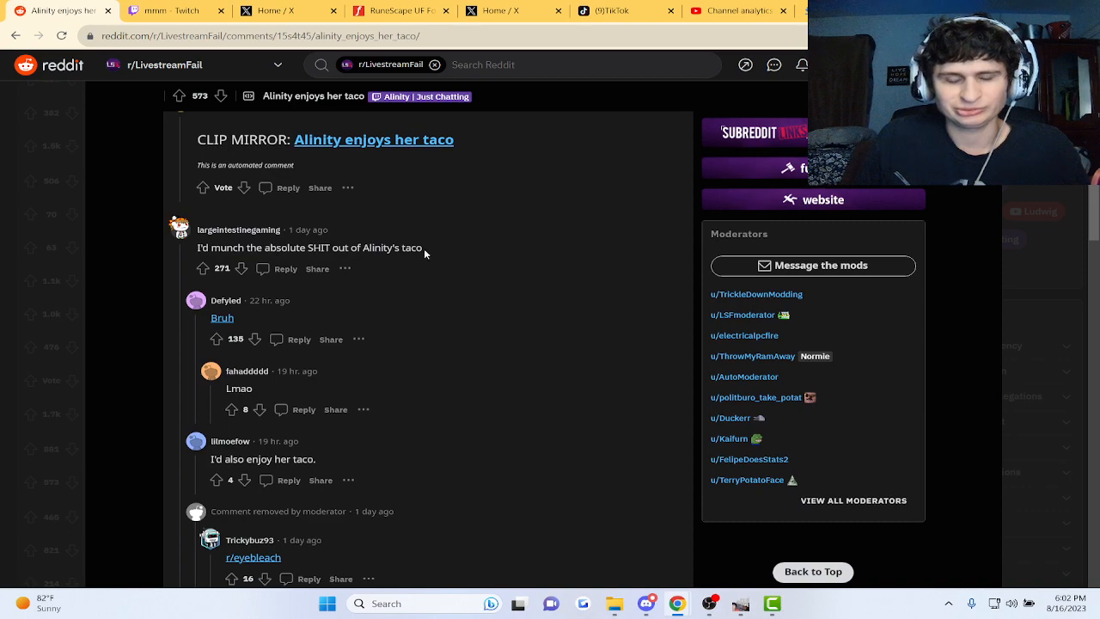
scroll(down, 3)
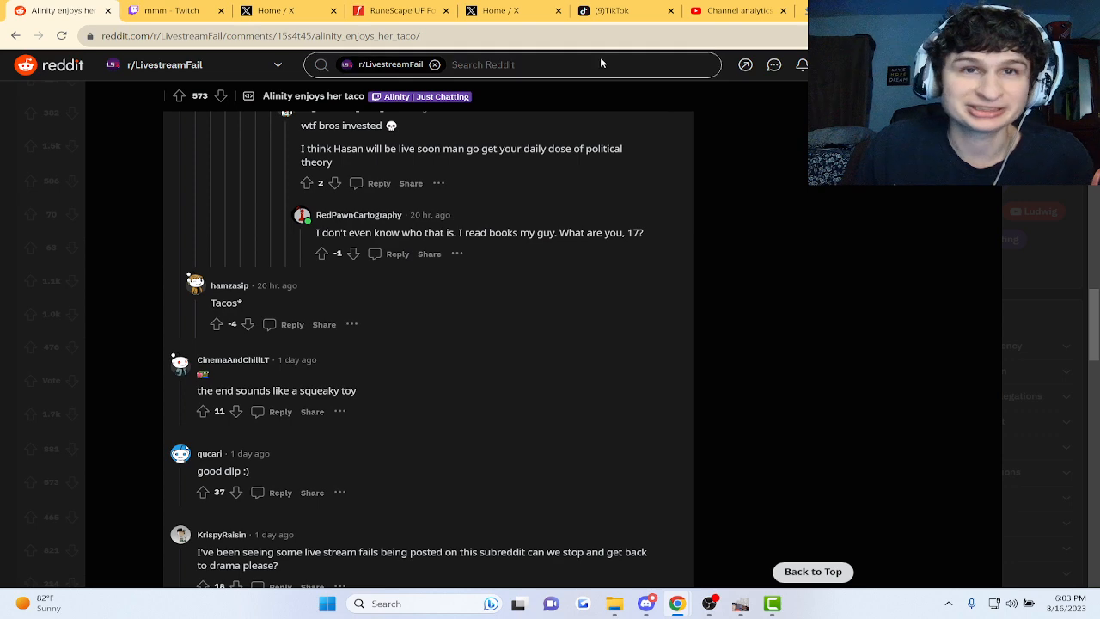
scroll(down, 3)
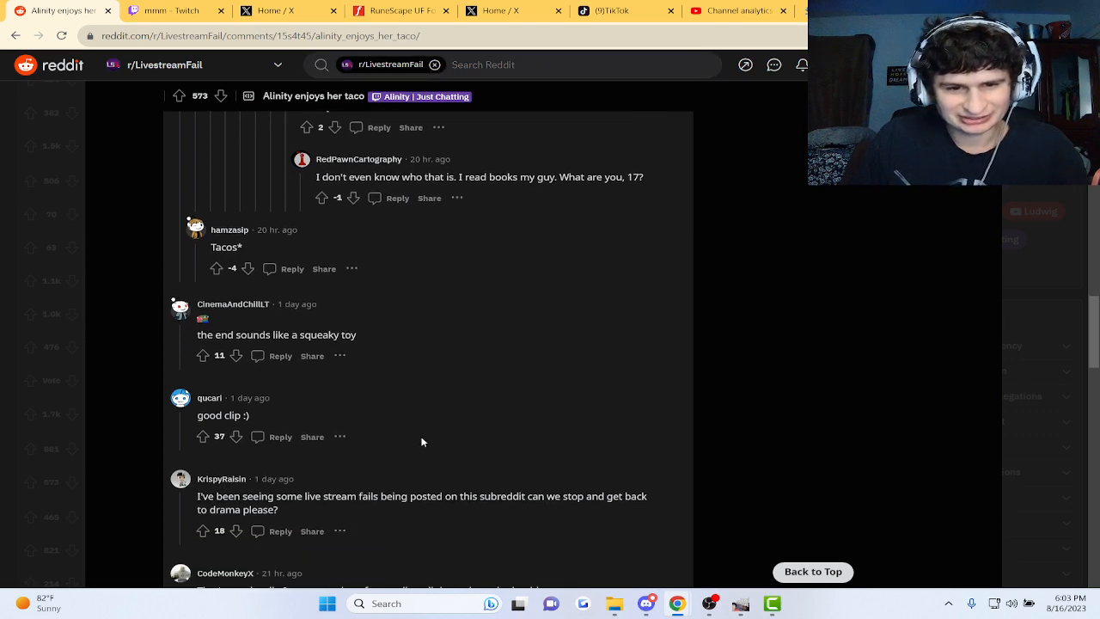